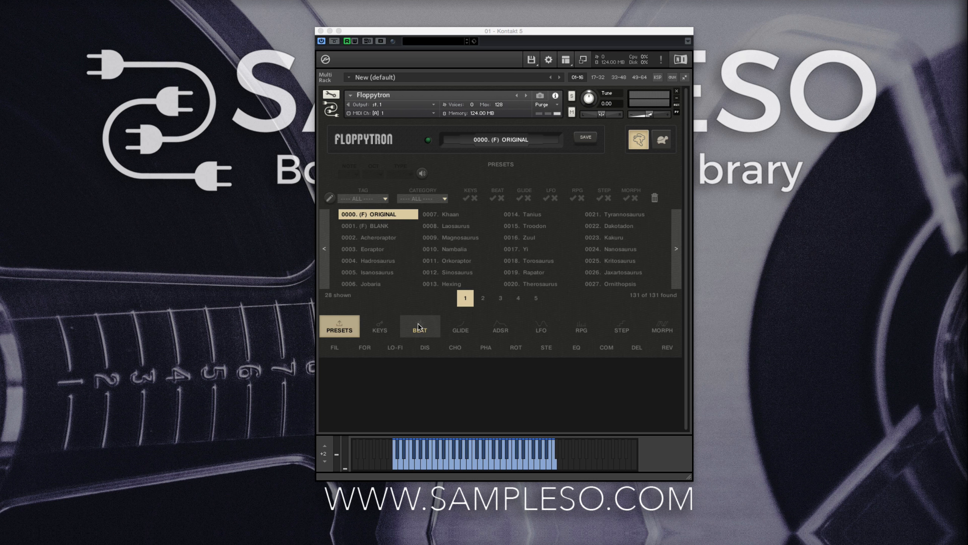
Step: Show Floppytron's Beat pulse page with its waveform pattern and note-value keys
left_click(419, 326)
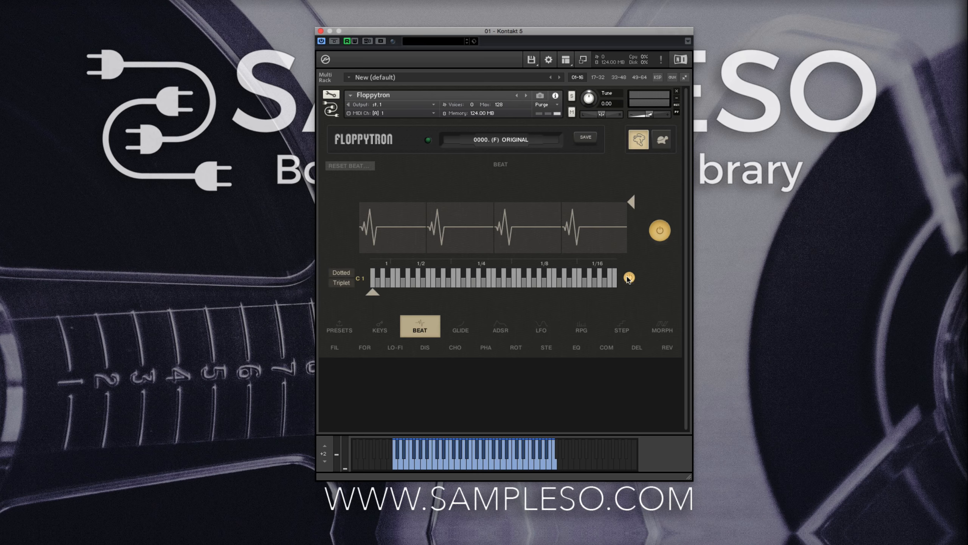
mouse_move(628, 280)
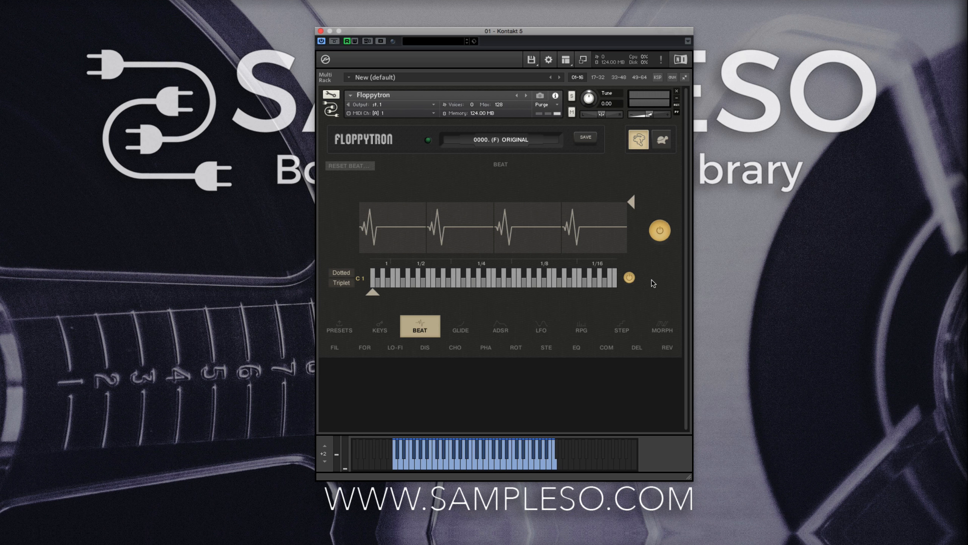
mouse_move(389, 277)
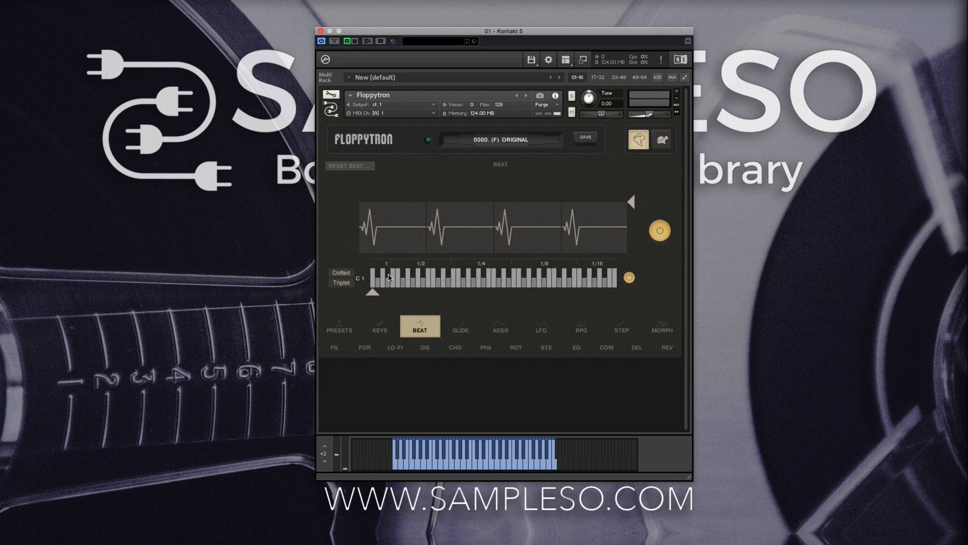
mouse_move(547, 277)
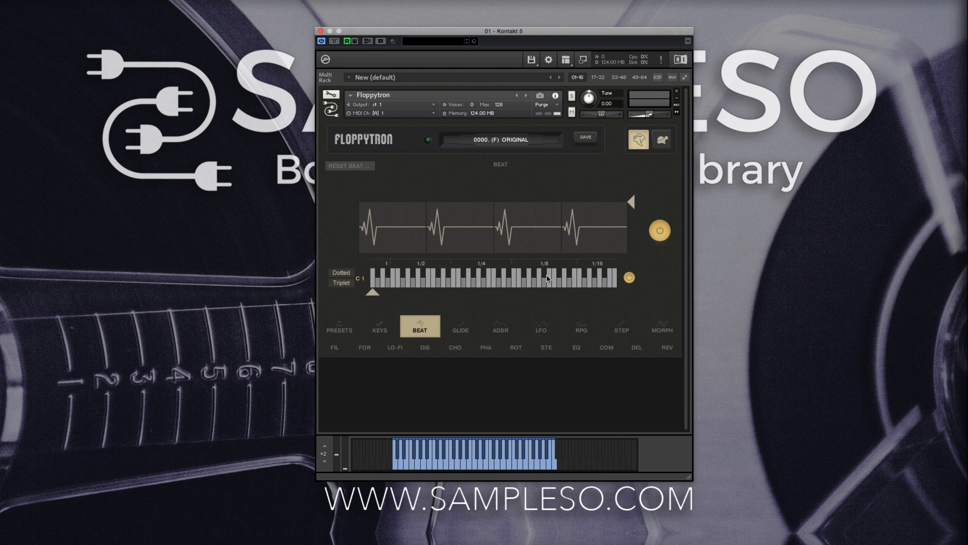
mouse_move(648, 281)
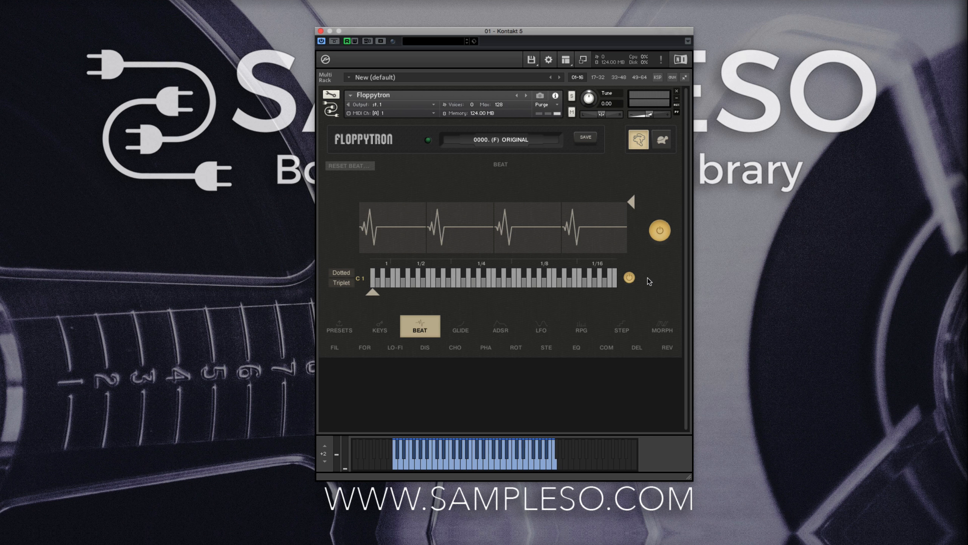
Step: Switch to dotted then triplet divisions and slide the pulse rate from C1 up toward A3
left_click(340, 272)
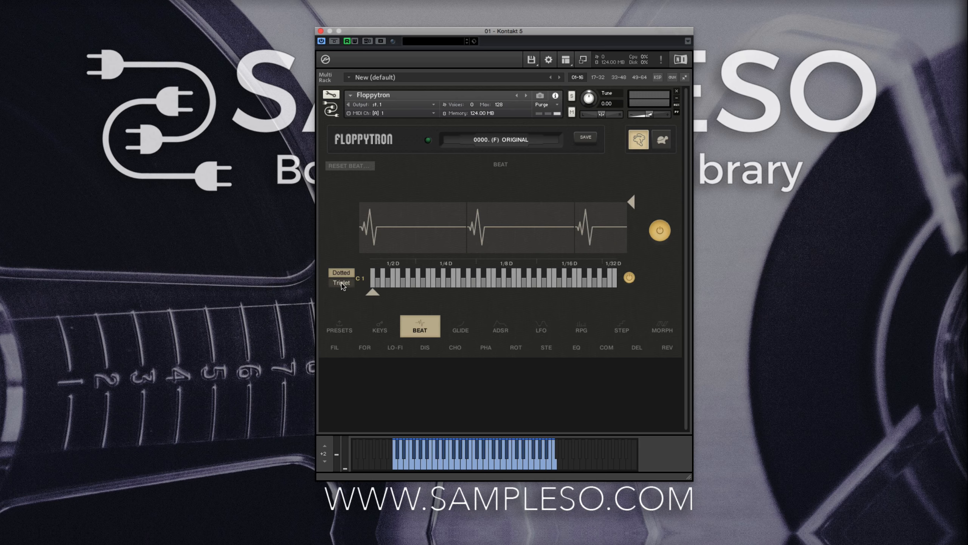
left_click(341, 272)
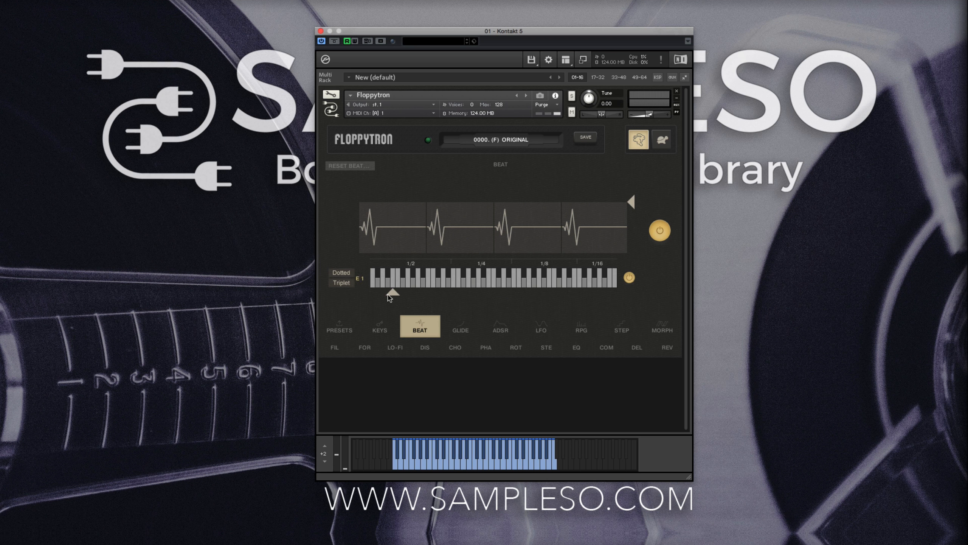
left_click_drag(394, 293, 374, 294)
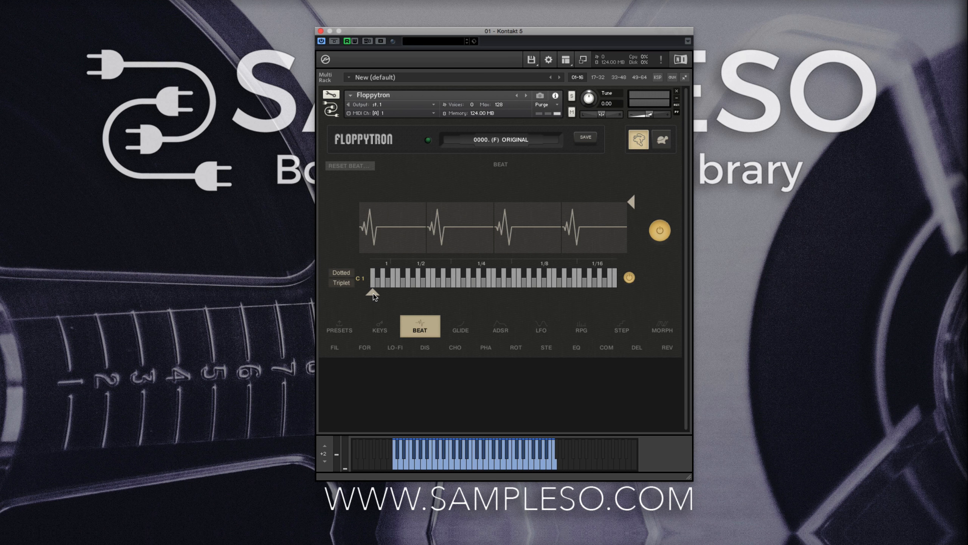
left_click_drag(373, 291, 449, 290)
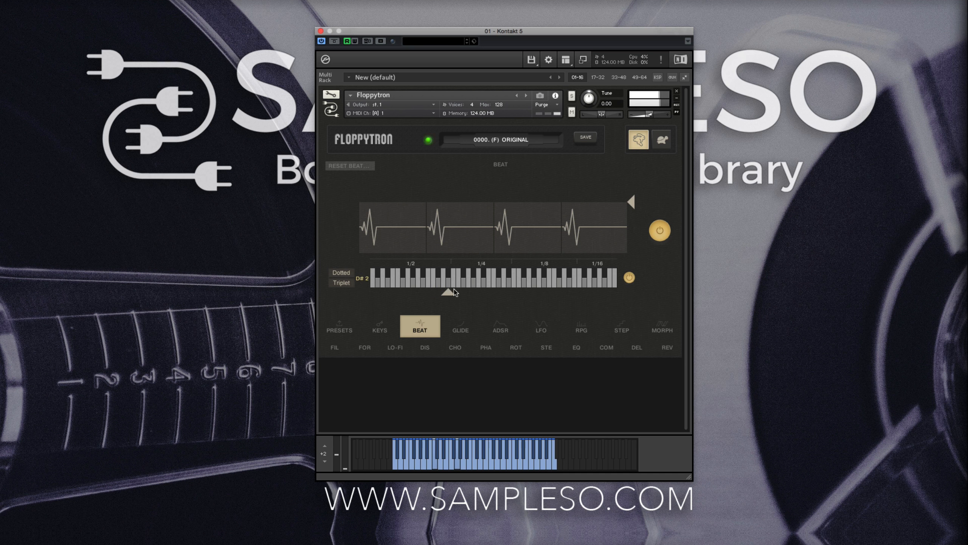
left_click_drag(445, 293, 539, 290)
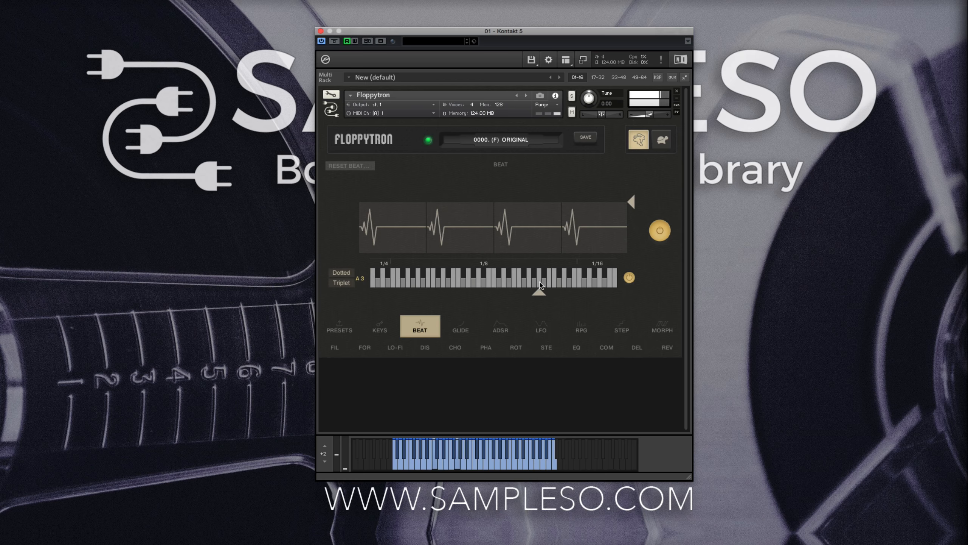
left_click_drag(540, 291, 596, 291)
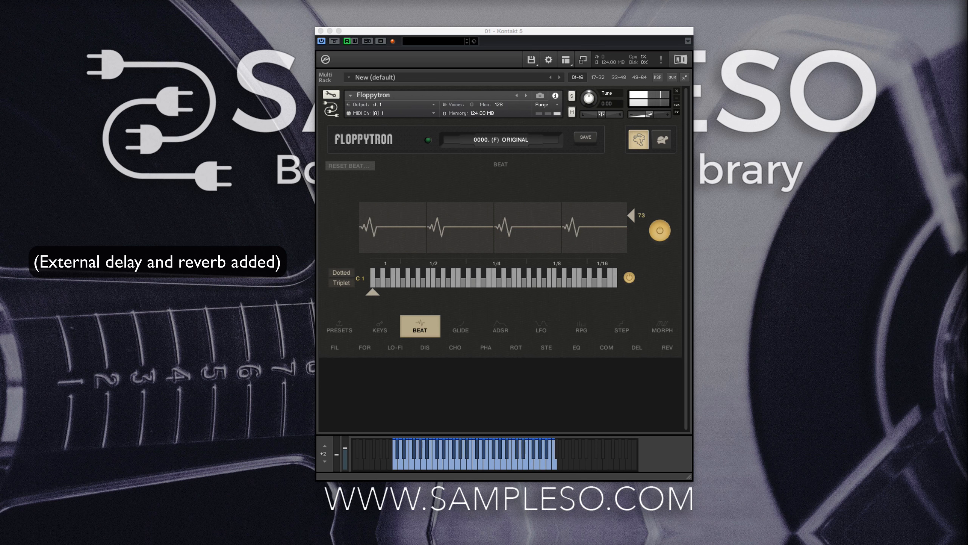
Step: Turn the Beat pulse volume fully down and toggle its tempo sync
left_click_drag(630, 217, 630, 240)
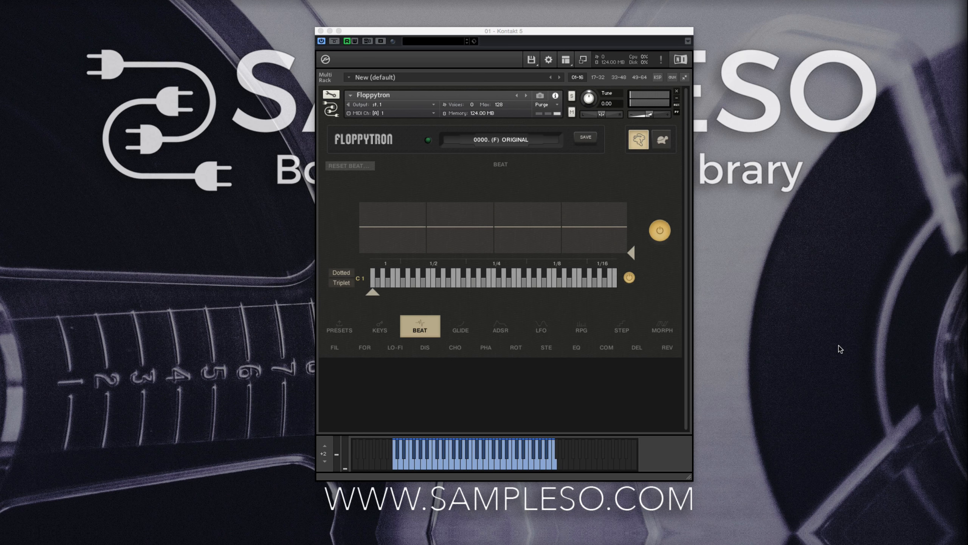
mouse_move(627, 284)
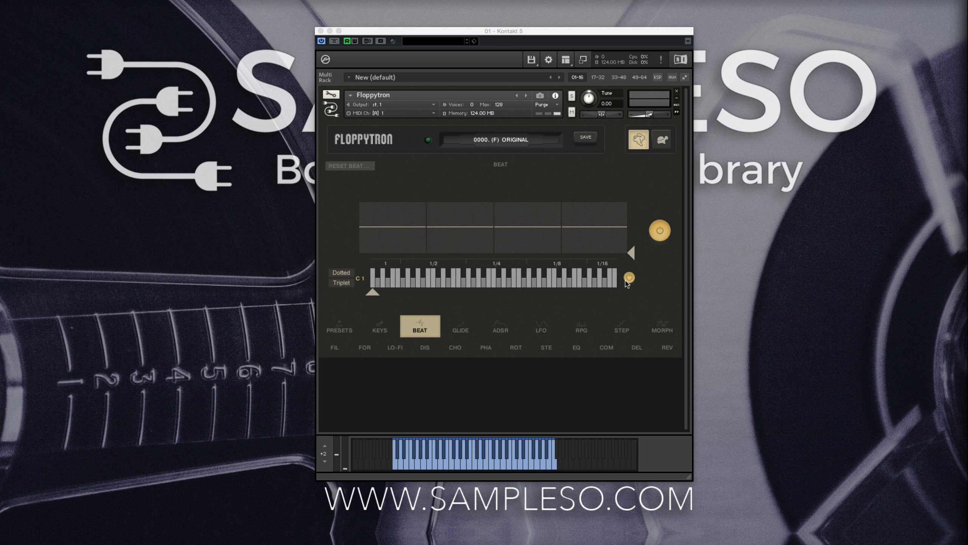
left_click(659, 229)
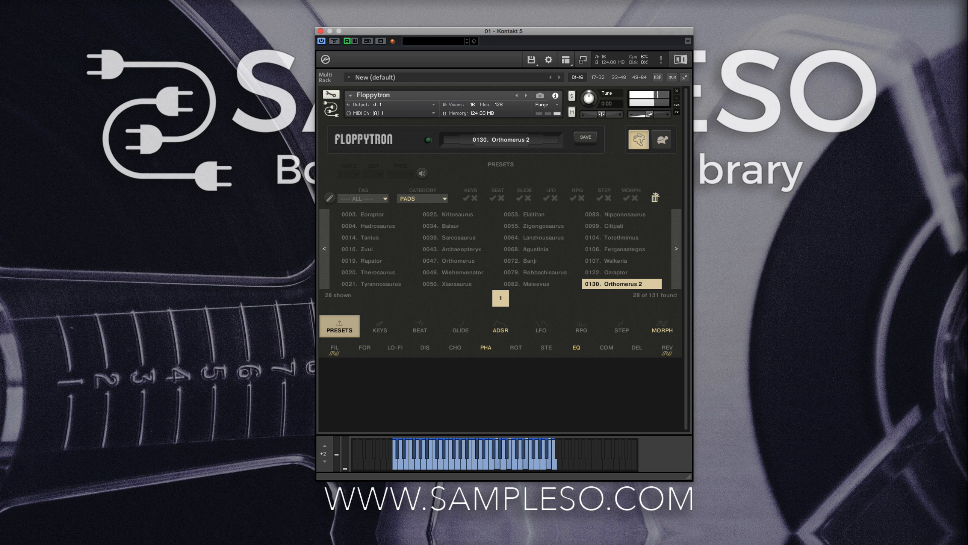
Step: Review the filter, phaser, equalizer and reverb effect pages for Orthomerus 2, returning to Beat
left_click(420, 329)
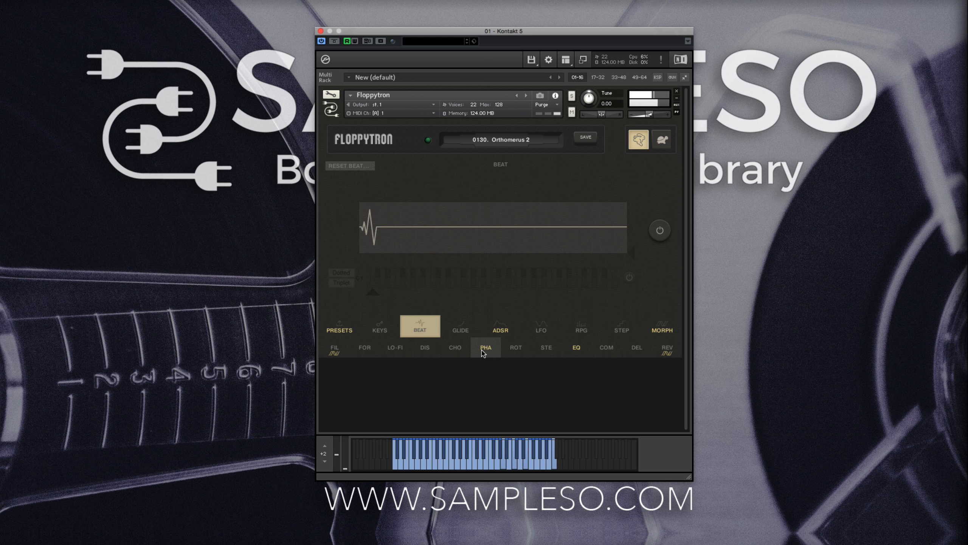
left_click(335, 346)
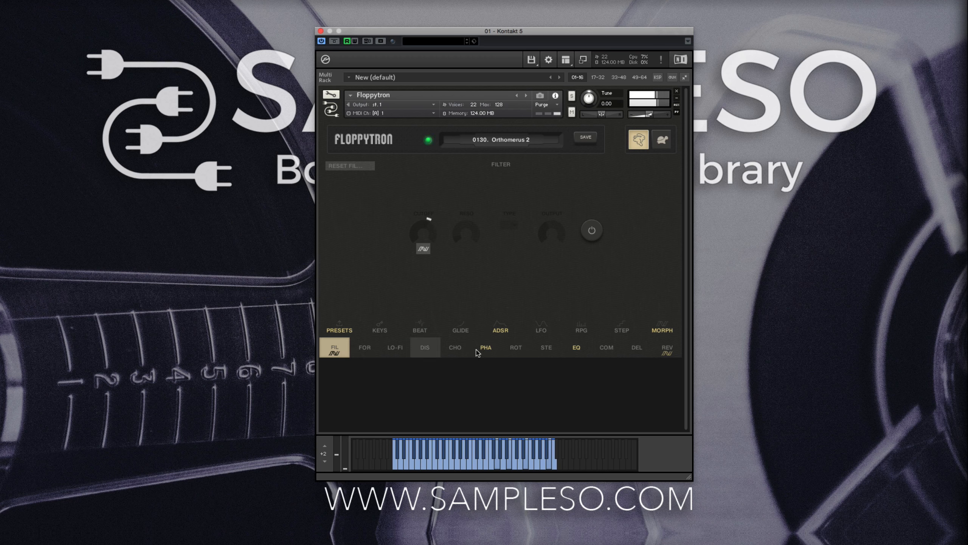
left_click(486, 347)
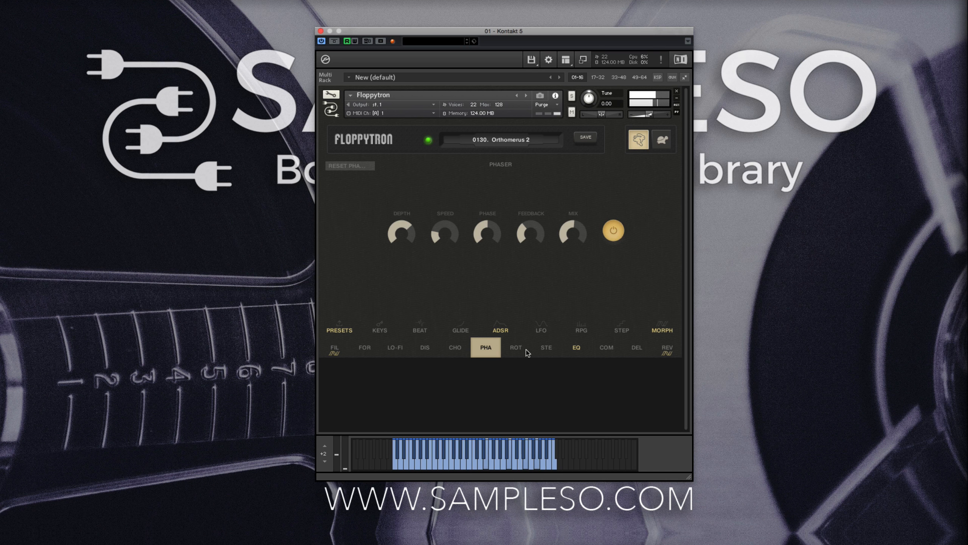
left_click(576, 347)
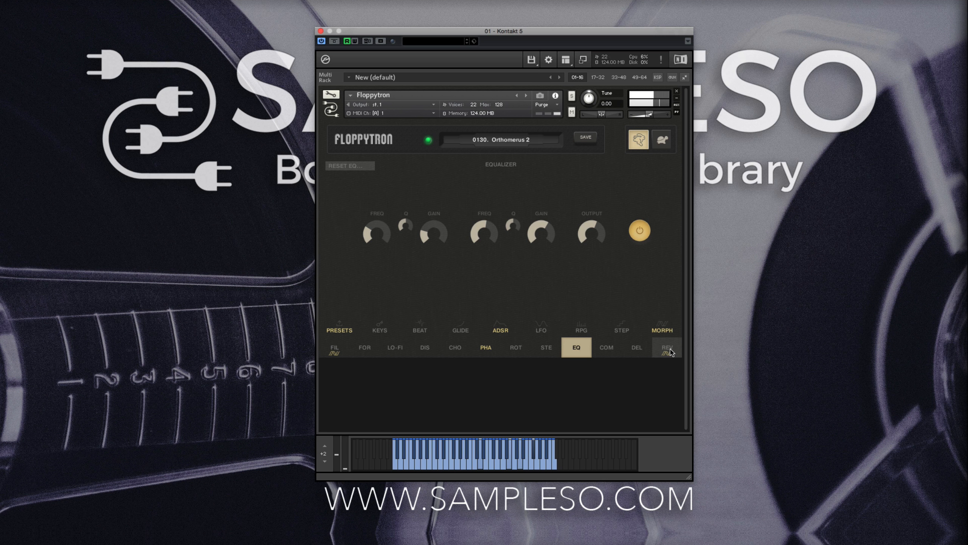
left_click(667, 346)
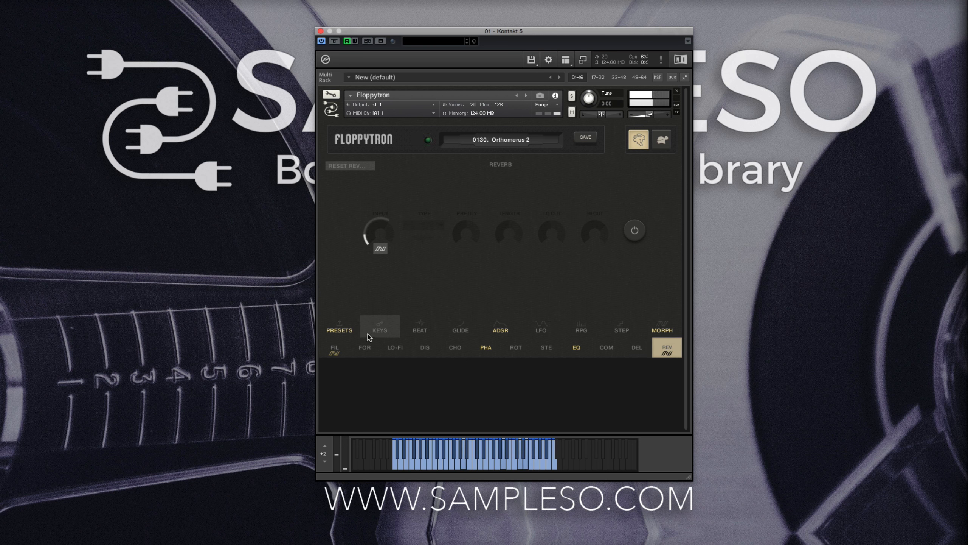
left_click(420, 329)
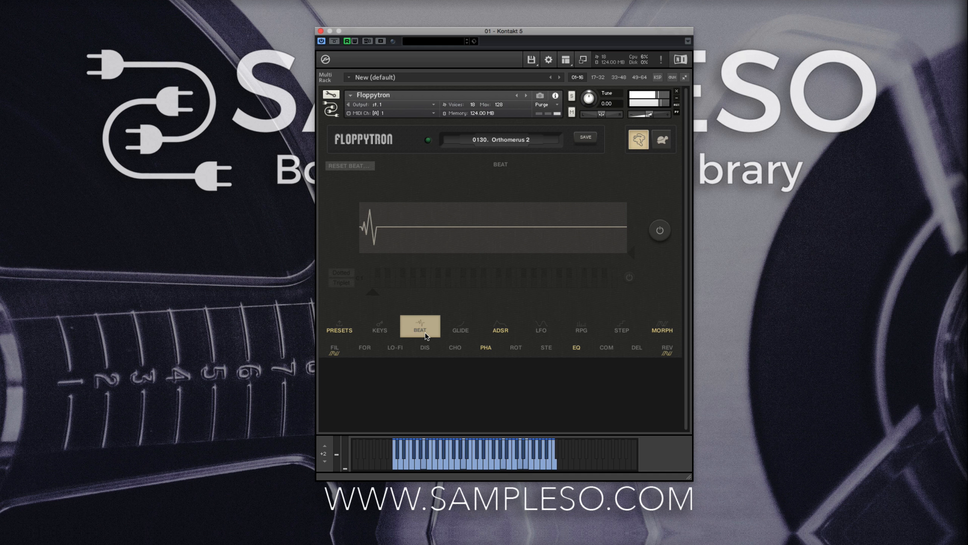